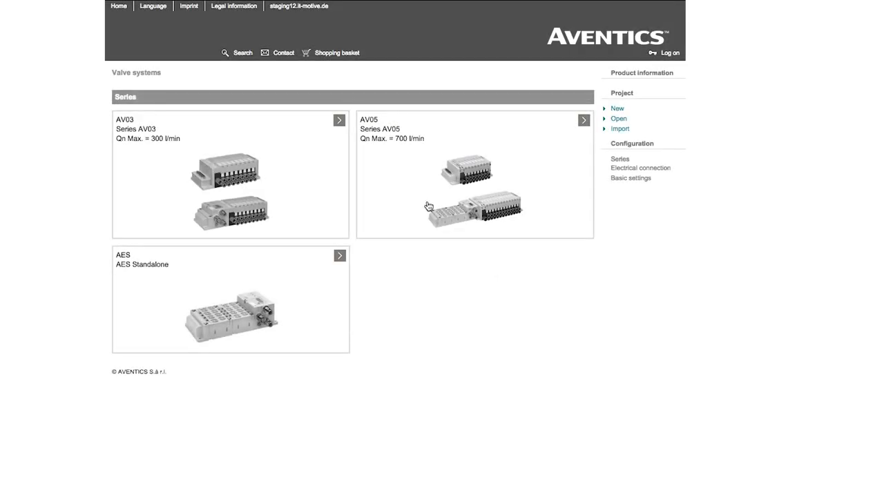
Show the AV-AV03x2-ProfibusDP valve system with its description, three positions and parts list.
{"action": "left_click", "coordinate": [340, 119]}
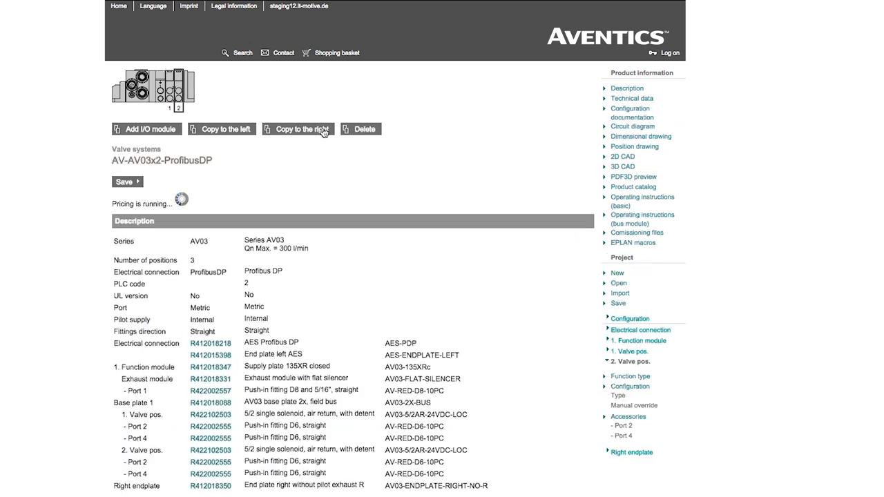
{"action": "left_click", "coordinate": [297, 129]}
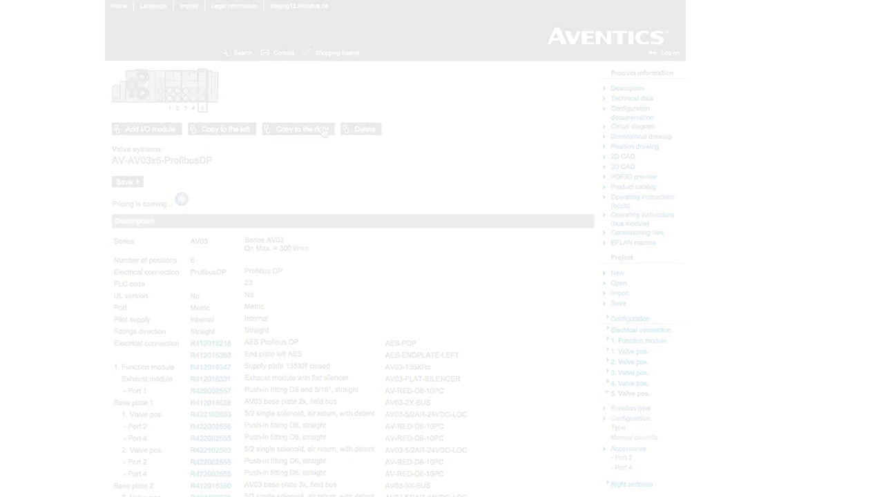